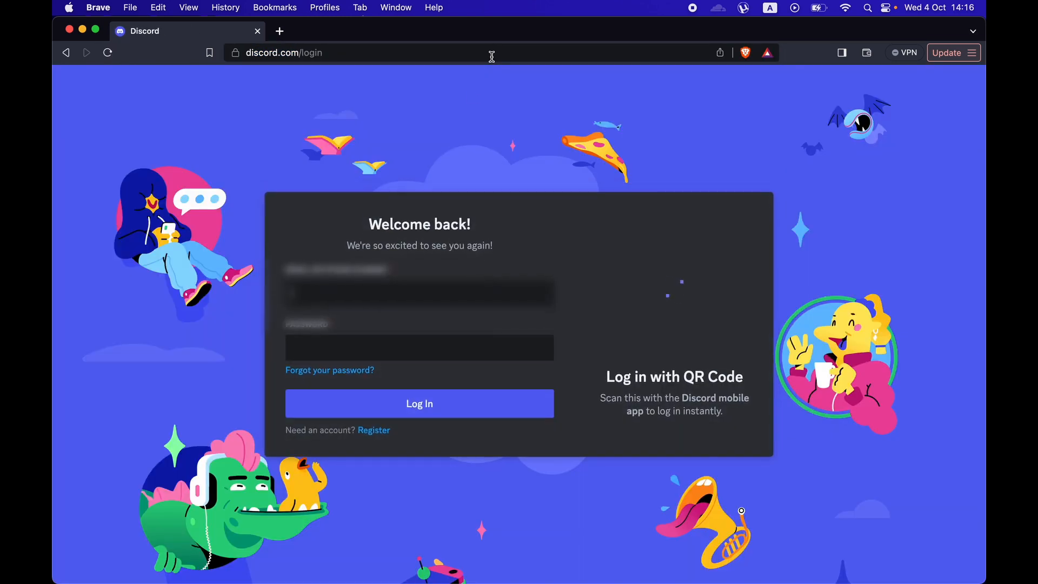
# Step: Log in to Discord with the account email and password, landing on the Friends page
pyautogui.click(419, 293)
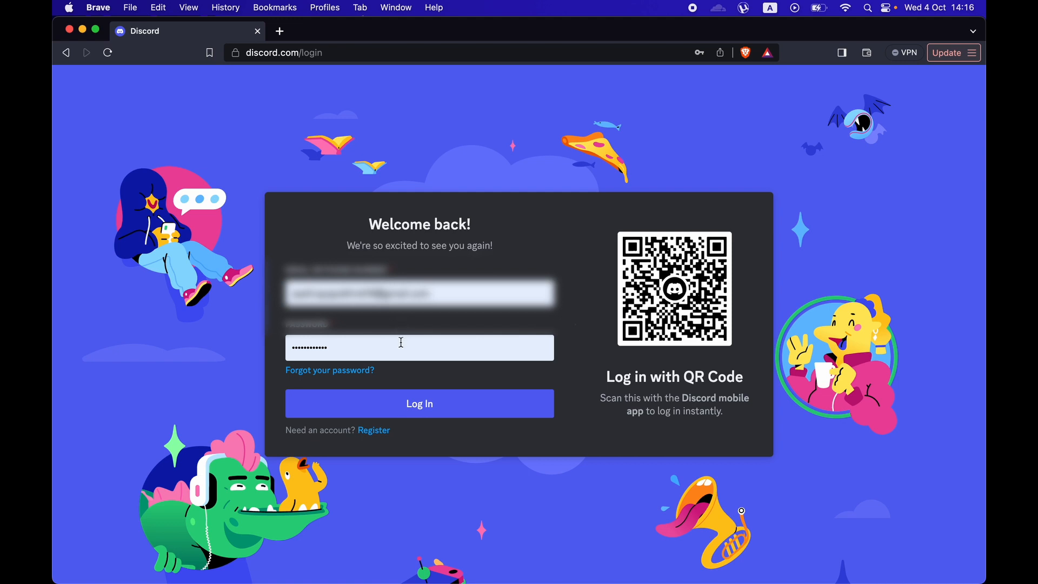
pyautogui.click(419, 404)
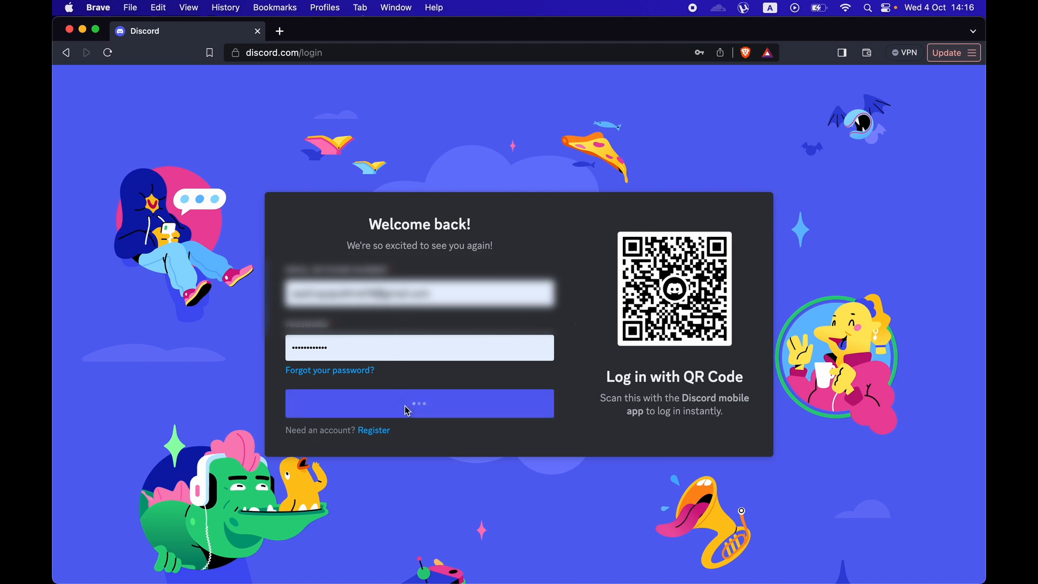
pyautogui.click(419, 403)
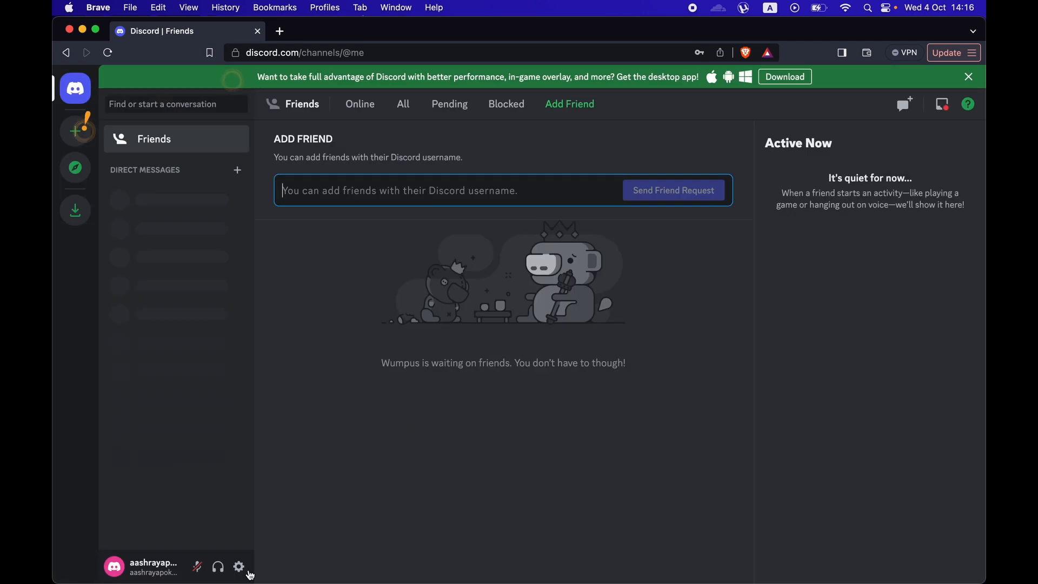
# Step: Open User Settings and start Change Password under Password and Authentication
pyautogui.click(238, 567)
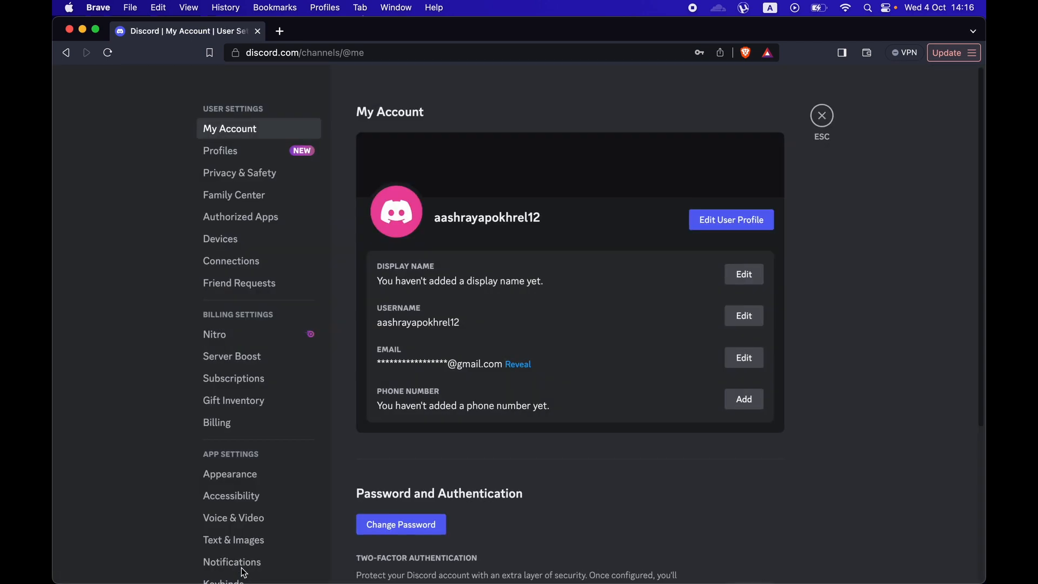
pyautogui.scroll(-3)
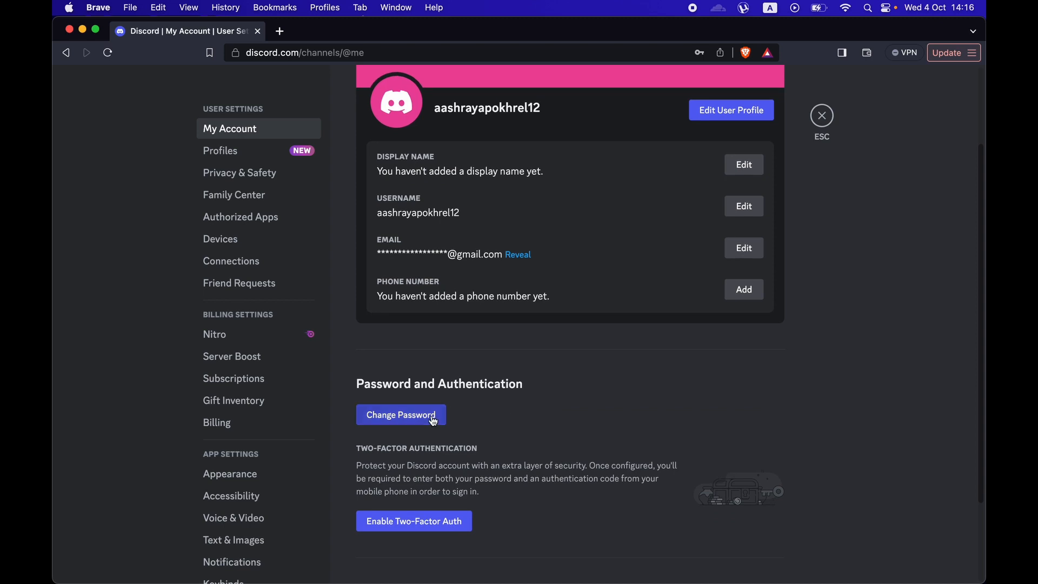
pyautogui.click(400, 415)
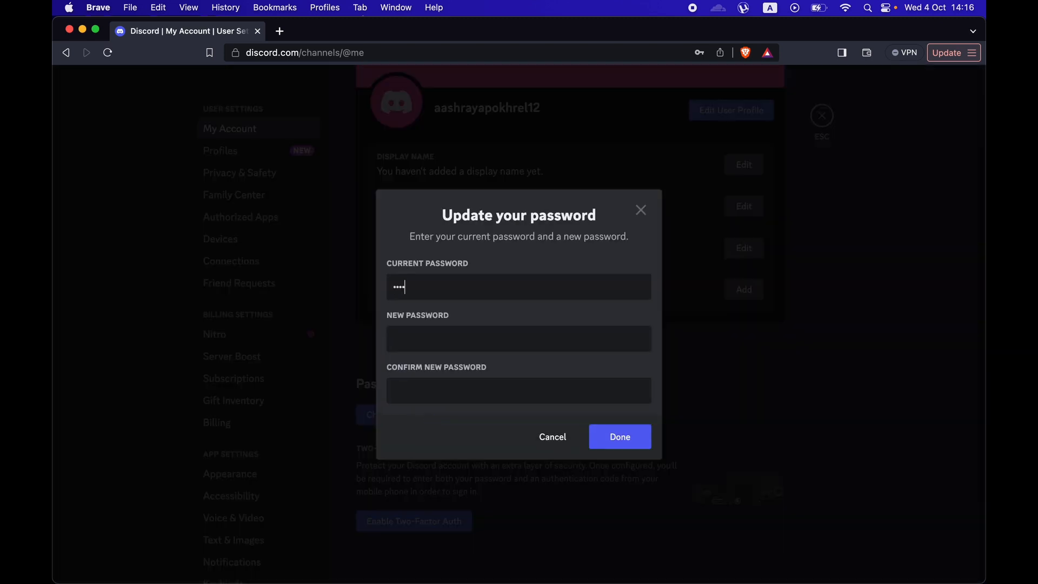
# Step: Enter the current, new and confirmation passwords and submit the change
pyautogui.click(518, 338)
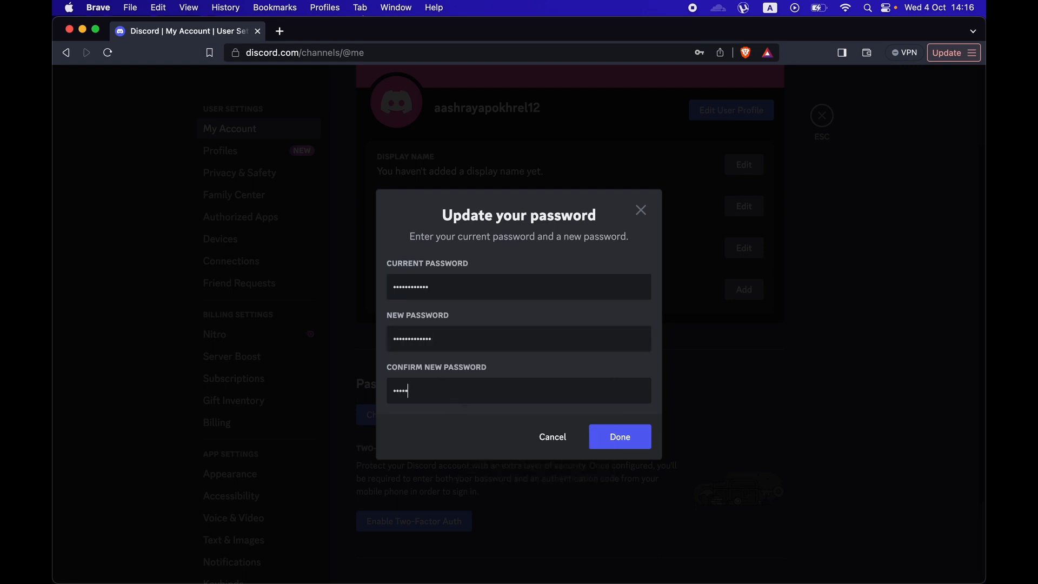
pyautogui.click(619, 436)
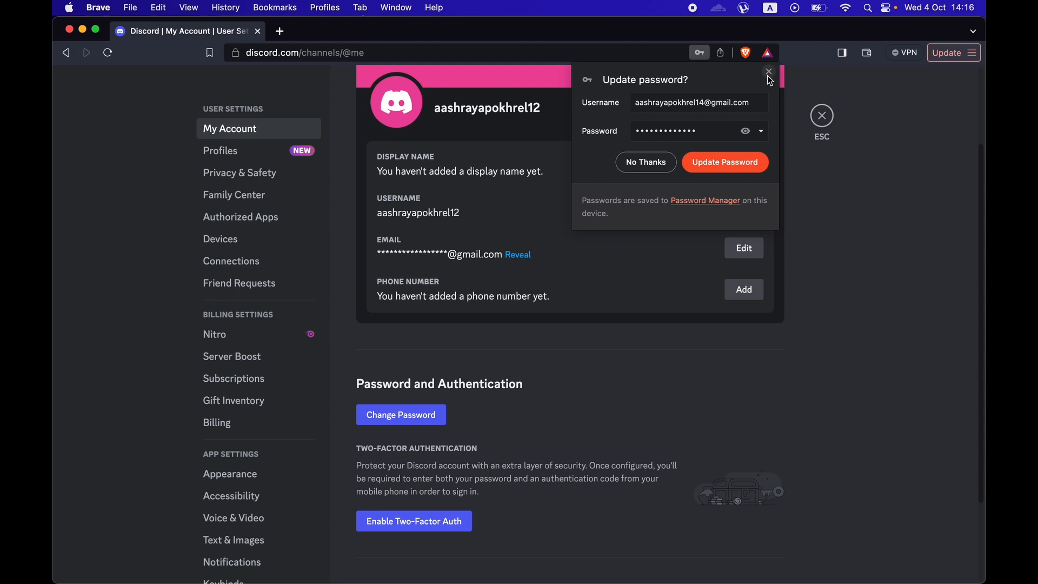